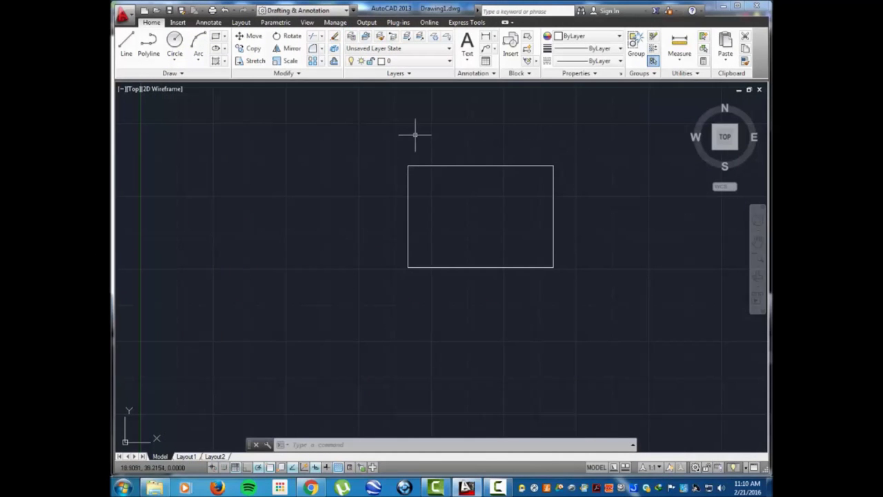
pyautogui.moveTo(411, 127)
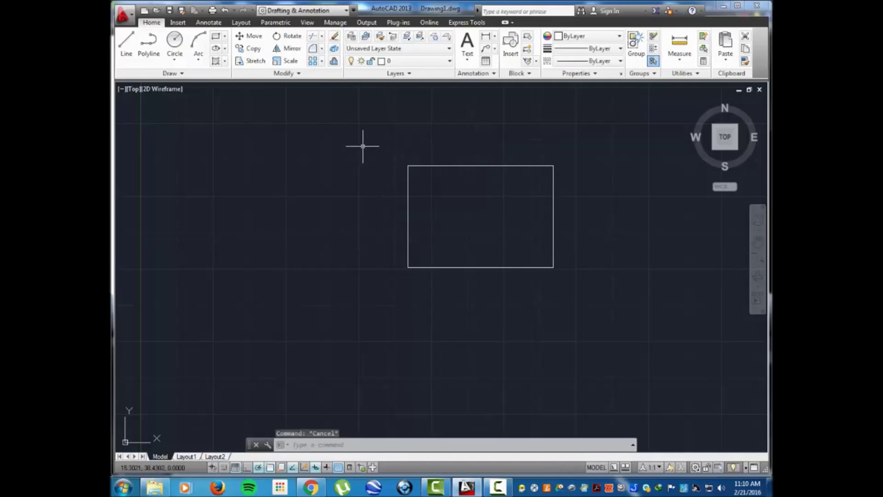
# Step: Start the Chamfer command from the corner bevelling options so it prompts for the first line
pyautogui.click(320, 48)
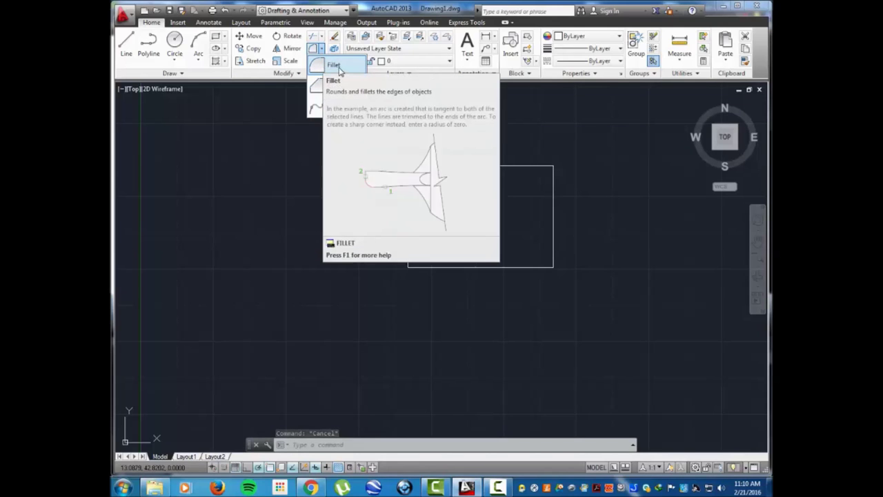
pyautogui.moveTo(338, 88)
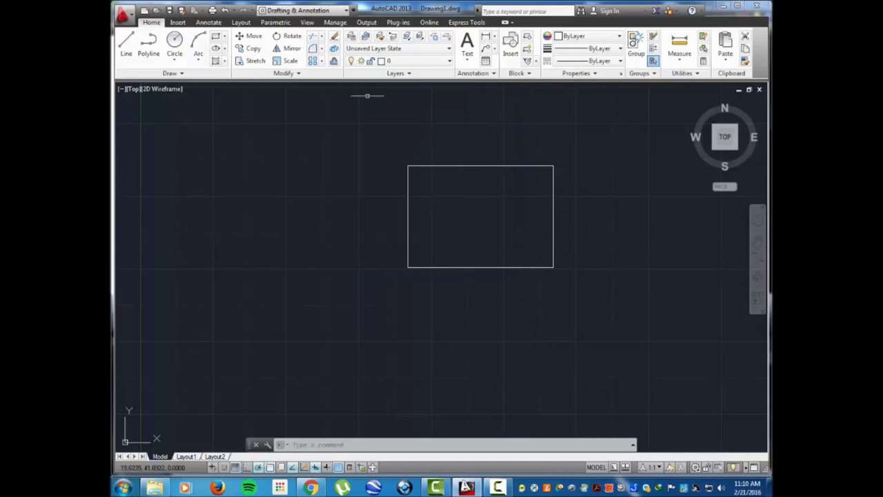
pyautogui.write('C')
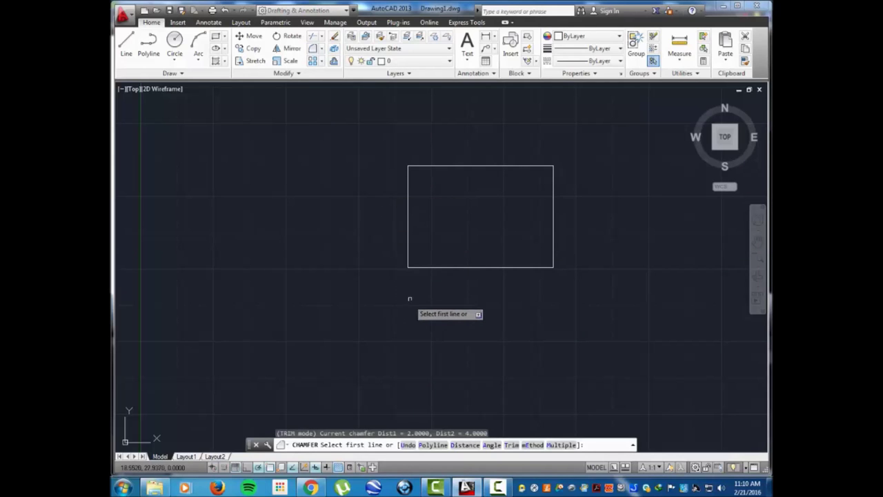
pyautogui.moveTo(421, 279)
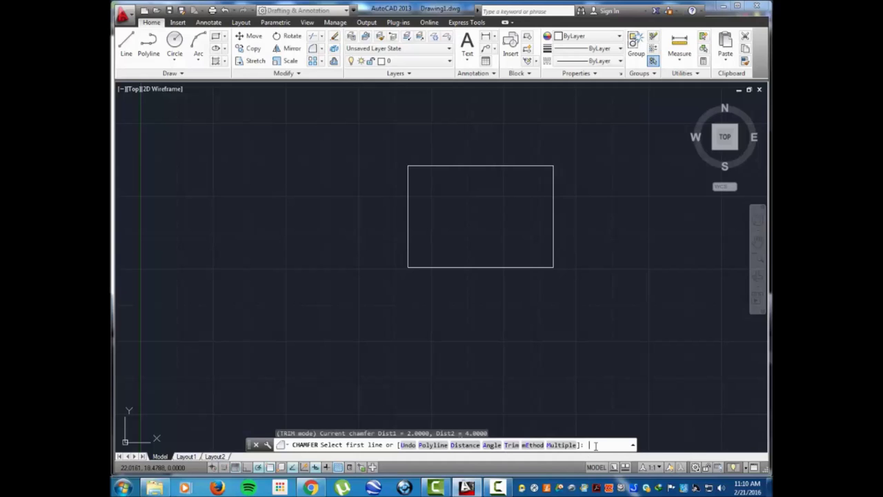
# Step: Enter chamfer distances of 2 for the first line and 4 for the second
pyautogui.write('d')
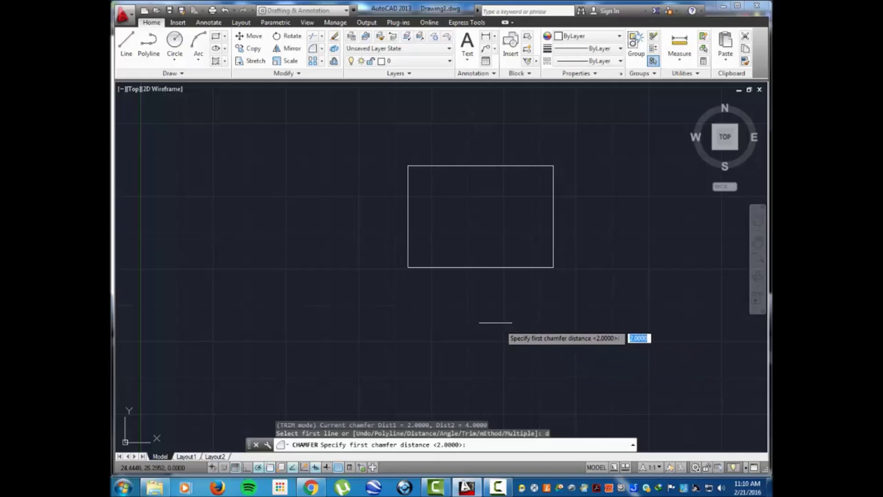
pyautogui.moveTo(478, 314)
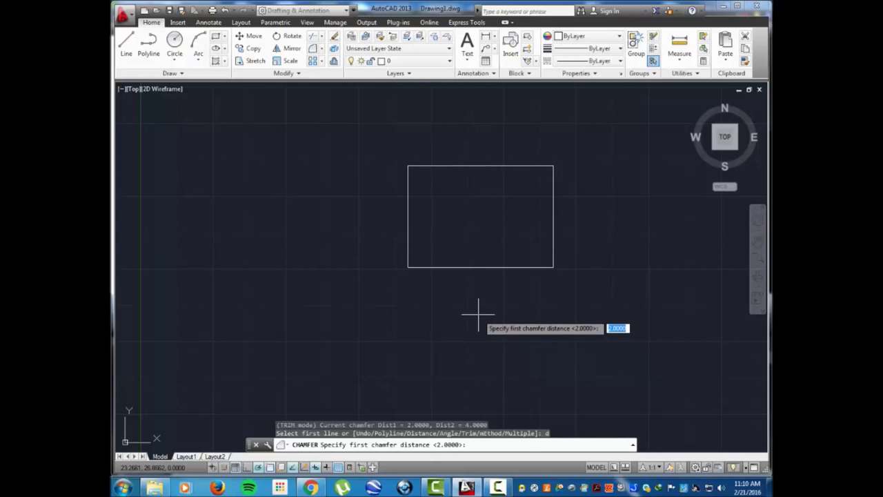
pyautogui.write('2')
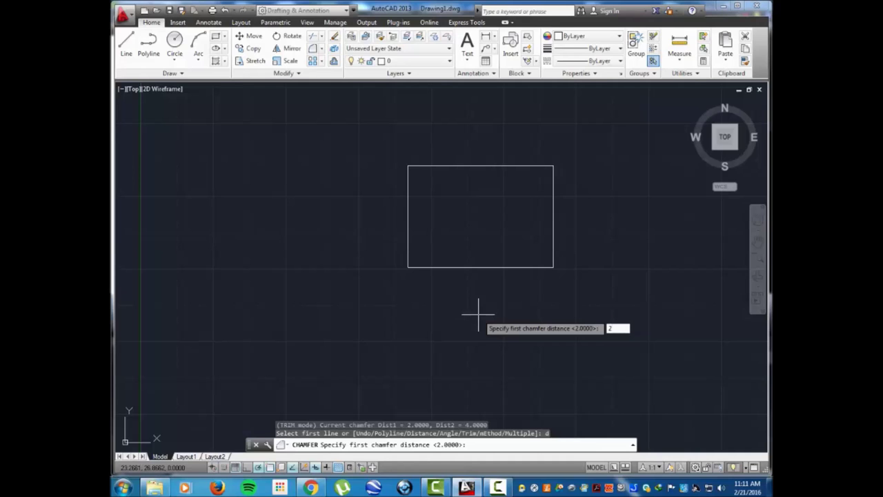
pyautogui.press('enter')
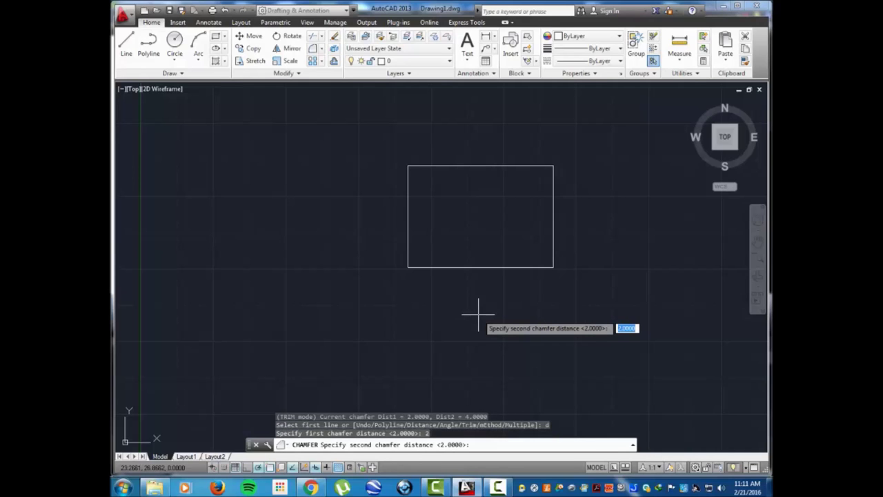
pyautogui.moveTo(447, 303)
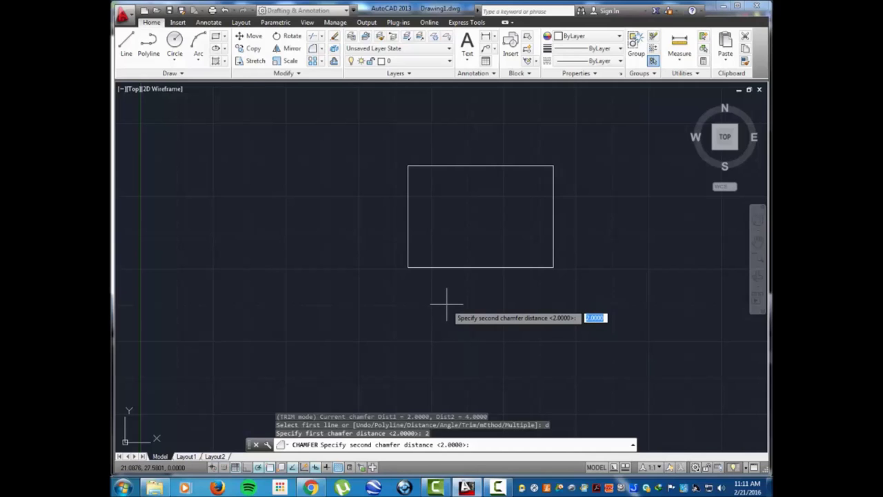
pyautogui.write('4')
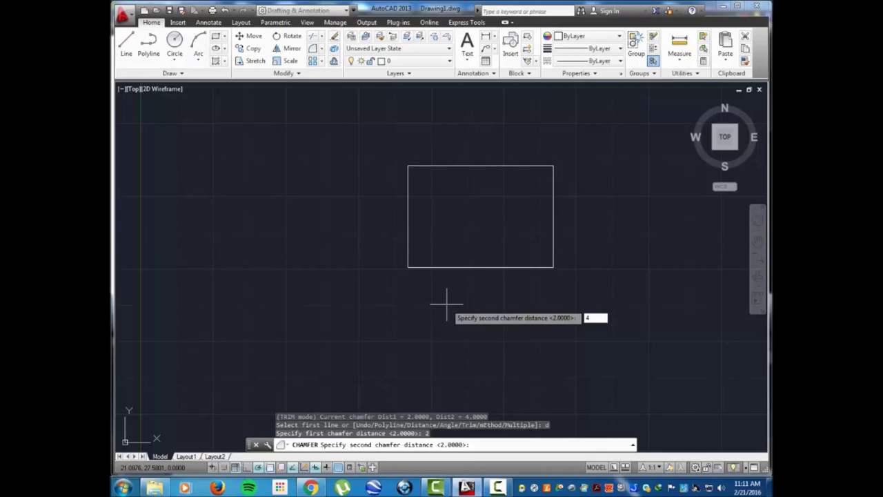
pyautogui.press('Enter')
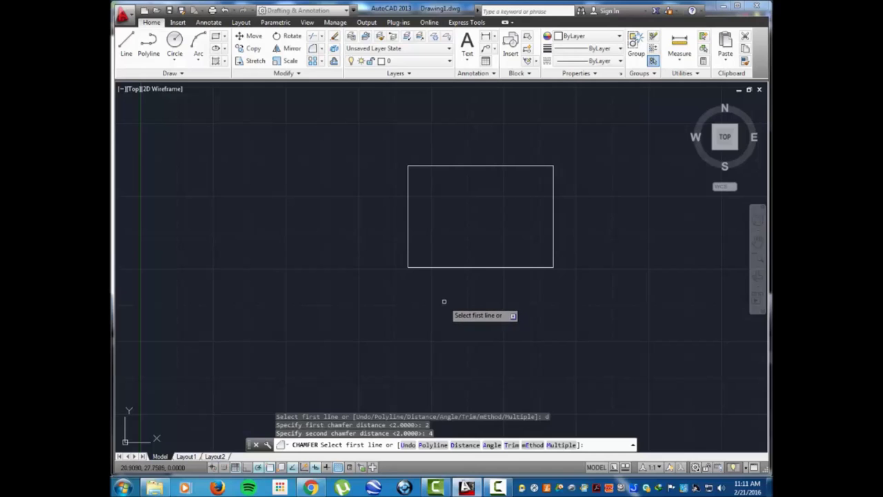
pyautogui.moveTo(483, 184)
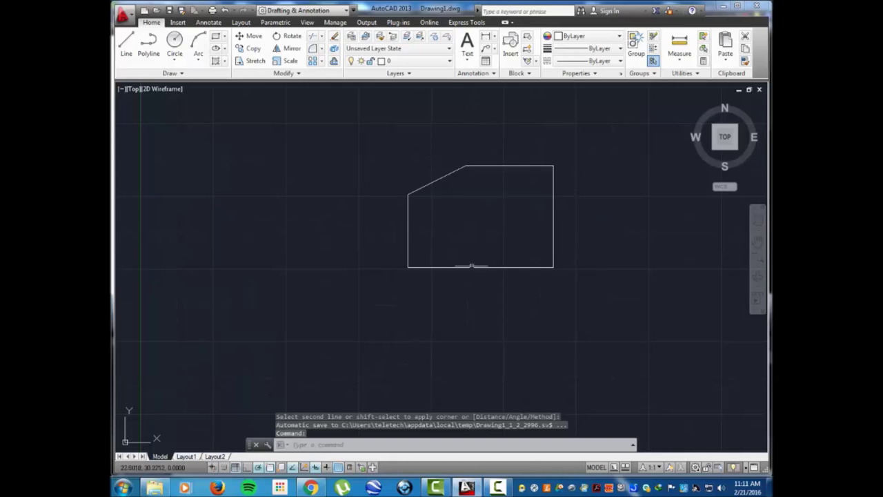
pyautogui.moveTo(398, 140)
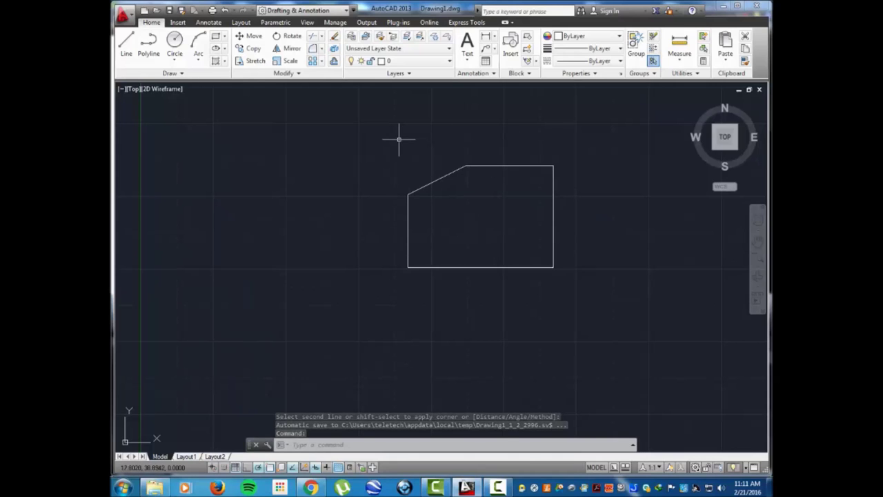